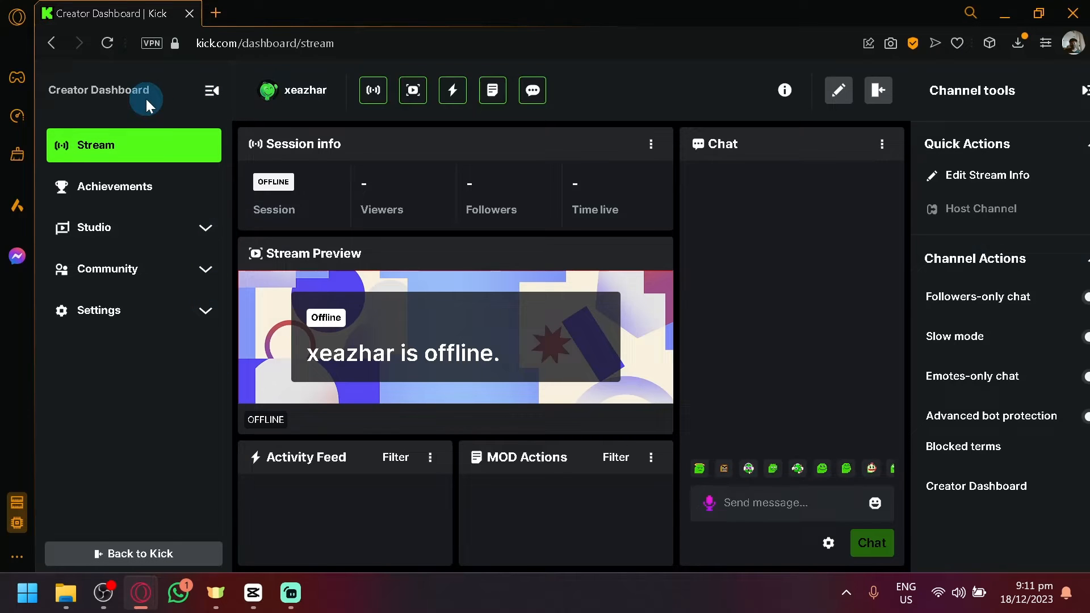
# Visit the Stream Key settings page under Settings, then return to the stream overview.
pyautogui.click(98, 309)
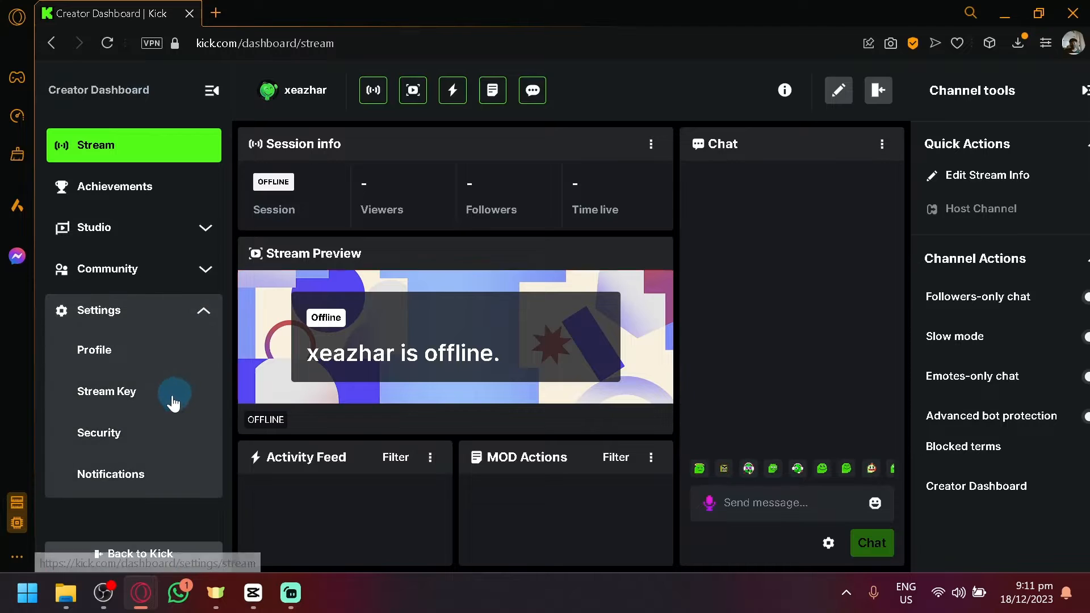
pyautogui.click(107, 392)
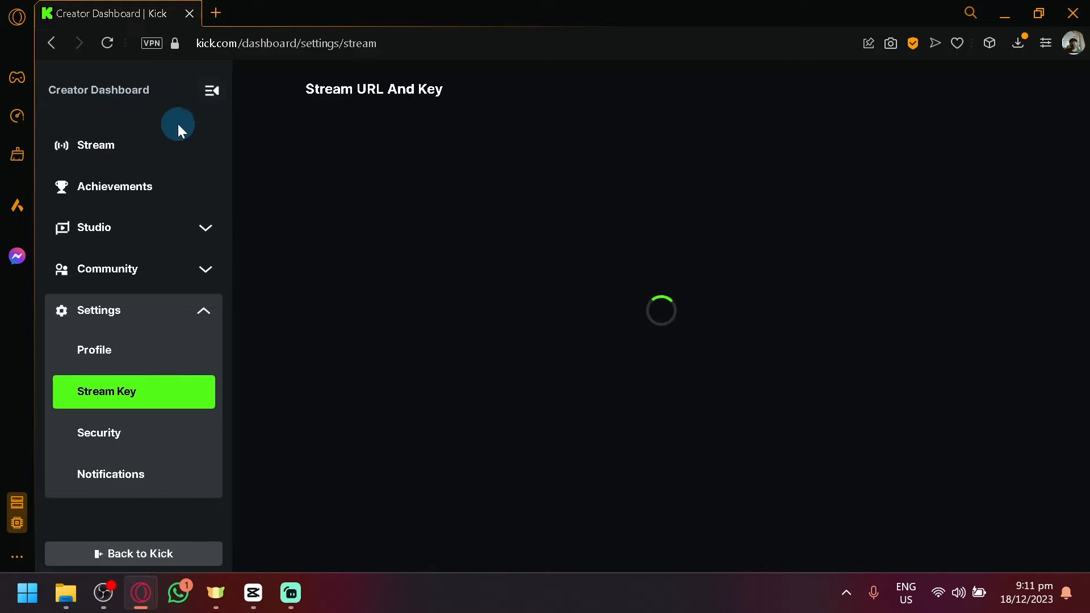
pyautogui.click(95, 144)
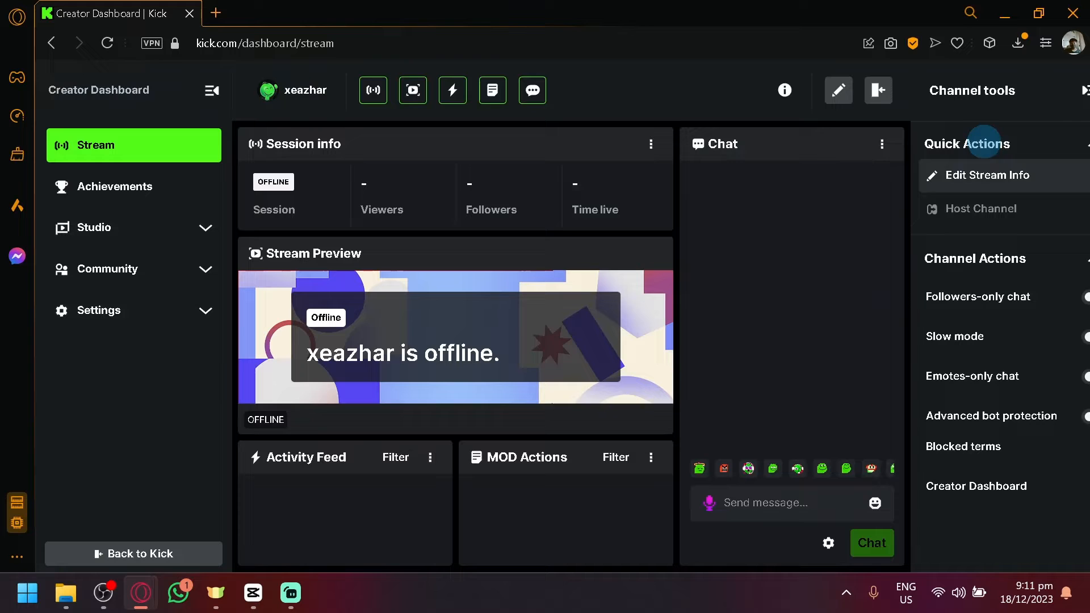
# Open Edit Stream Info from the Quick Actions in Channel tools.
pyautogui.click(985, 175)
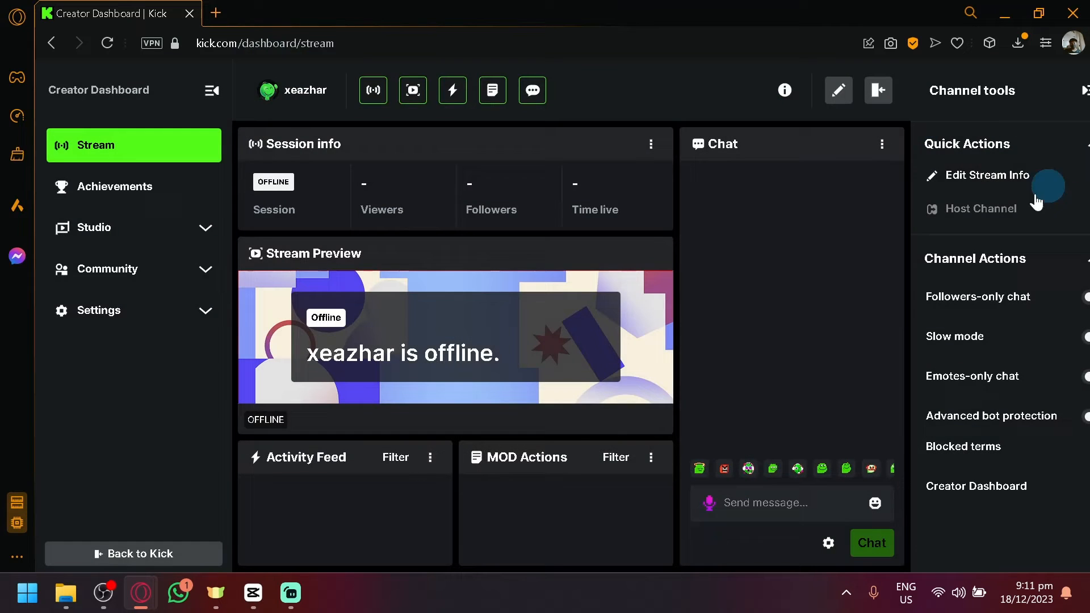
pyautogui.click(987, 175)
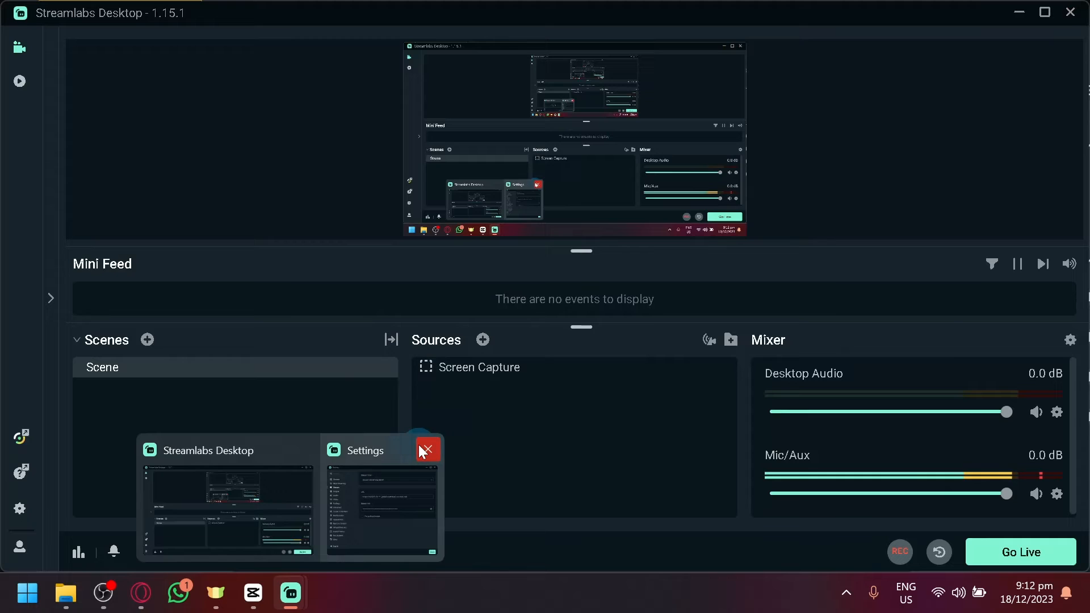
# Close the Streamlabs Settings window from its taskbar thumbnail, leaving only the main editor.
pyautogui.click(140, 593)
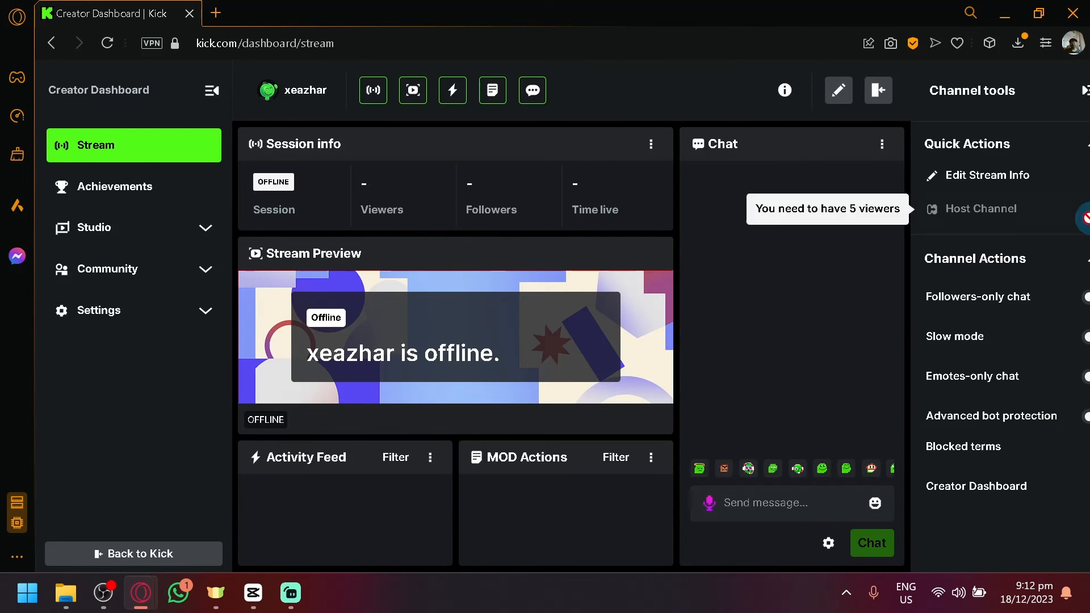
pyautogui.moveTo(998, 175)
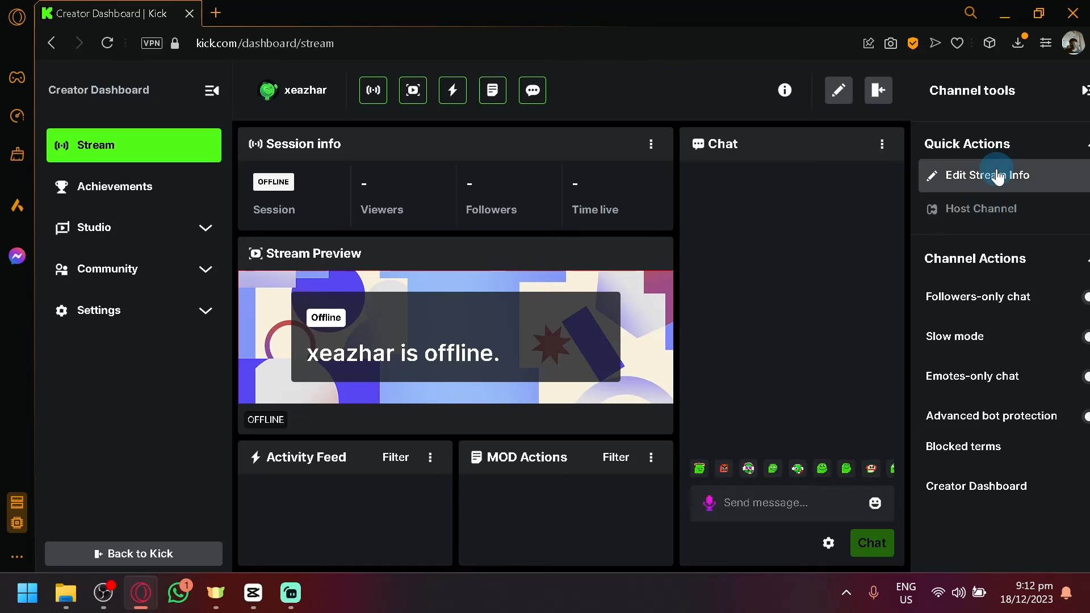
pyautogui.moveTo(799, 316)
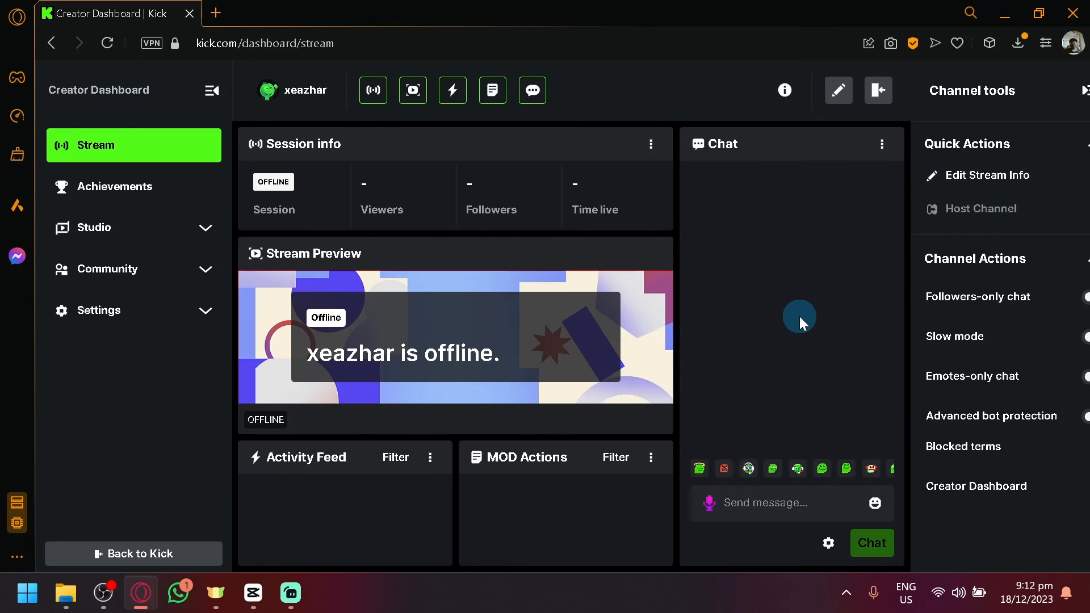